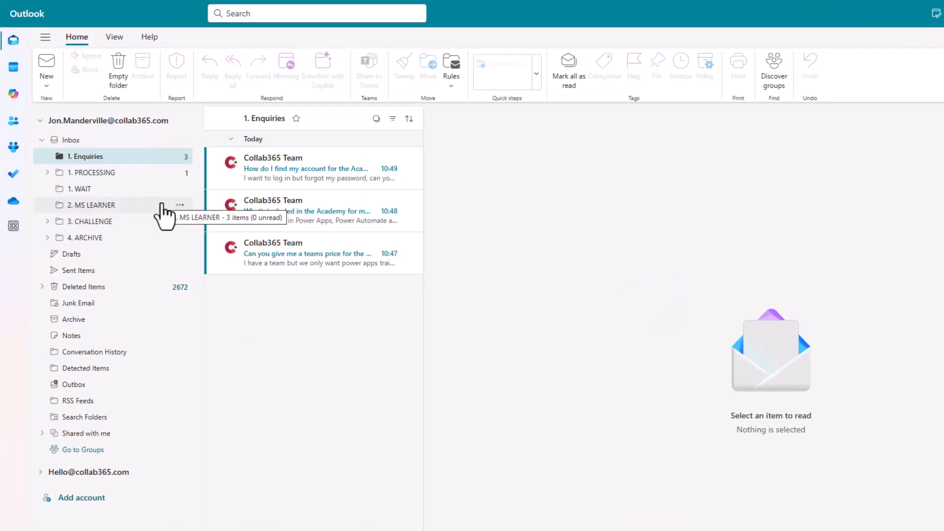
pyautogui.moveTo(485, 261)
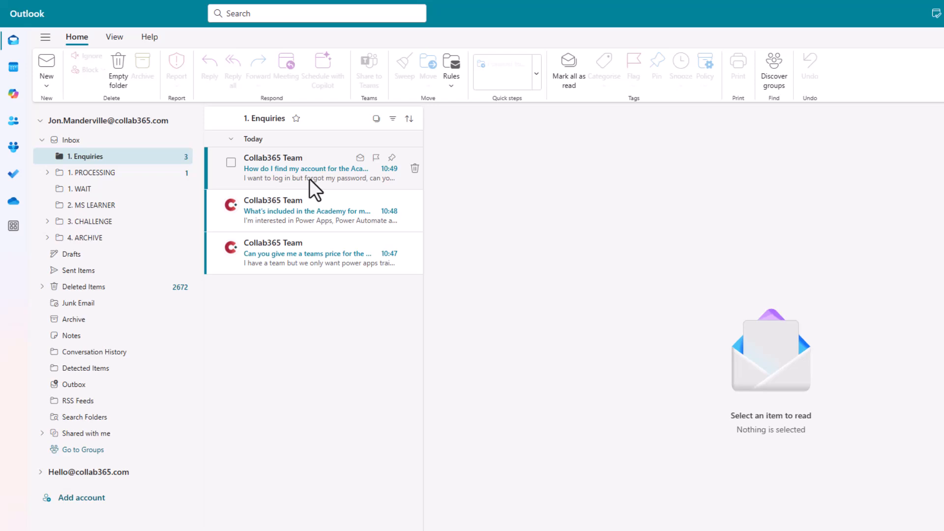
# - Read the forgotten-password, Academy-contents and team-pricing enquiries, ending back on the forgotten-password one
pyautogui.click(306, 168)
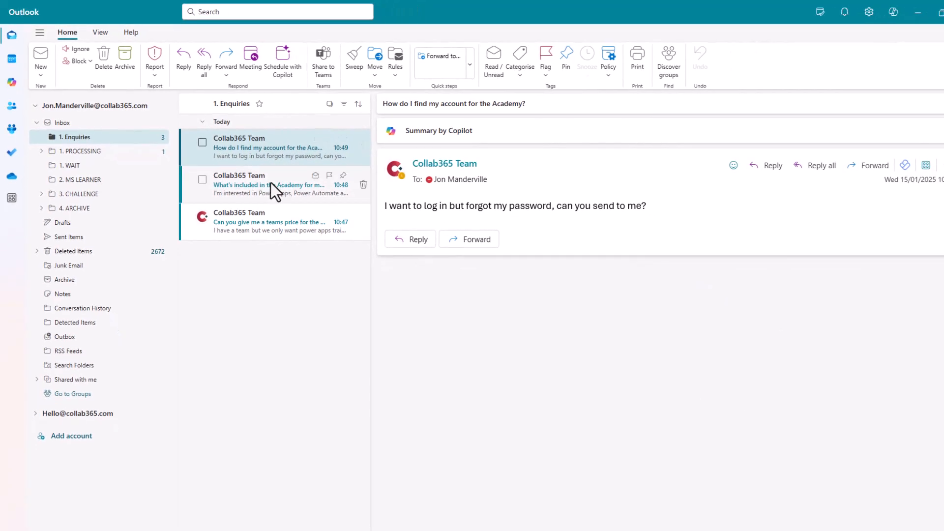
pyautogui.click(272, 185)
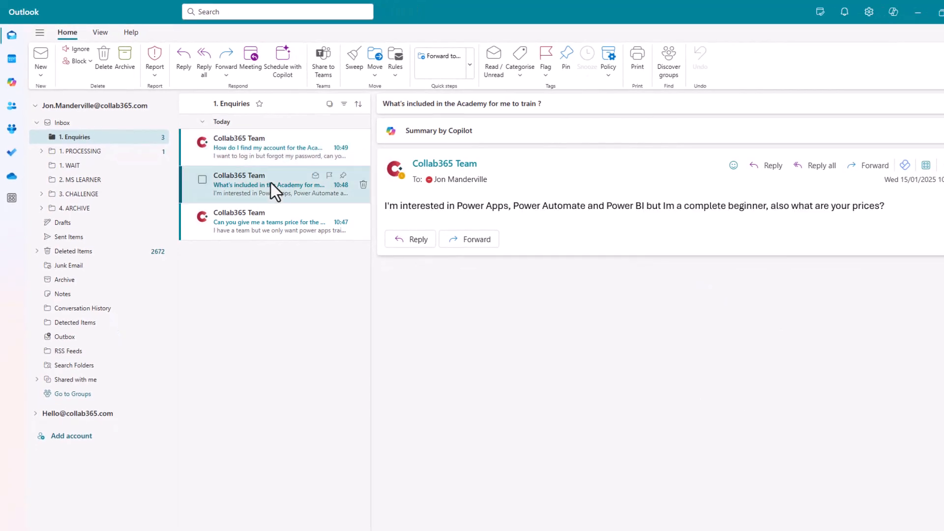
pyautogui.click(272, 222)
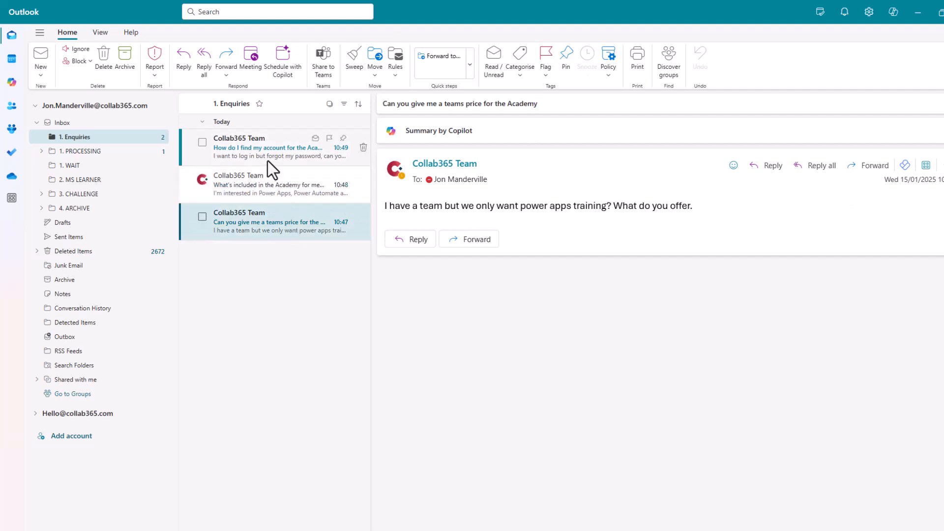
pyautogui.click(272, 142)
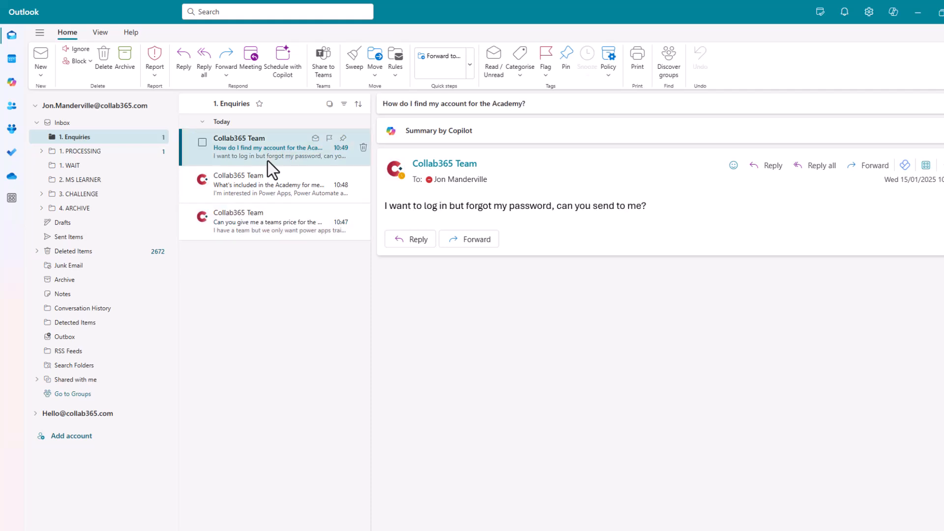
# - Begin a reply to the forgotten-password enquiry and look at the add-ins available for it
pyautogui.click(410, 238)
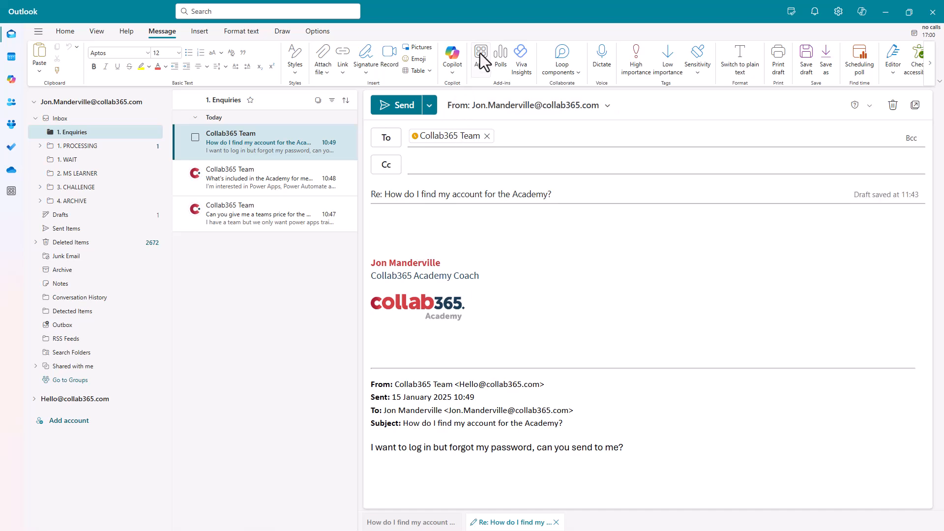
pyautogui.click(479, 54)
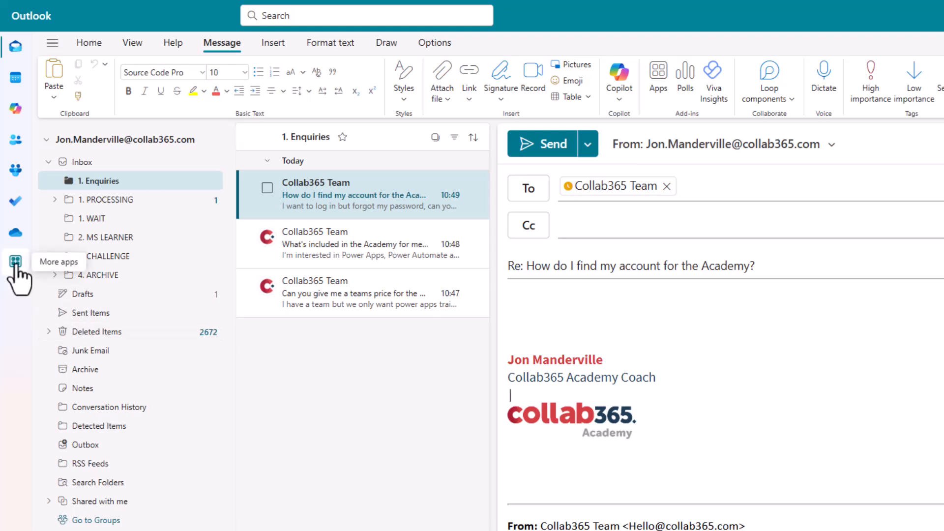
# - Browse the organisation's apps to find My Templates, then go back to the Enquiries mail folder
pyautogui.click(17, 262)
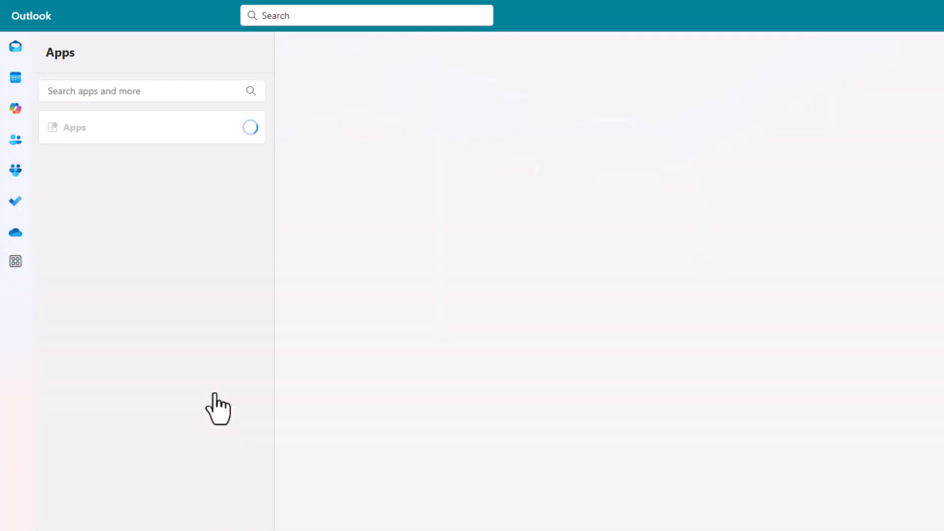
pyautogui.click(75, 126)
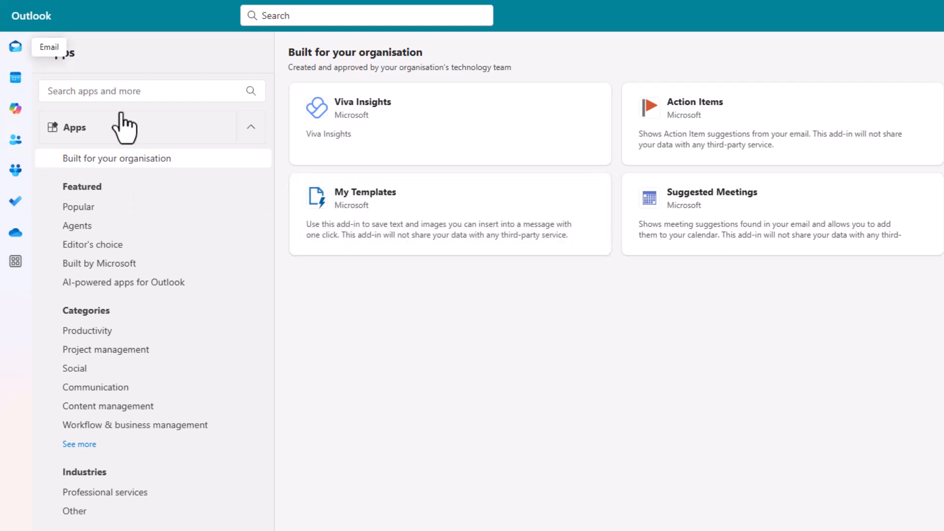
pyautogui.click(15, 46)
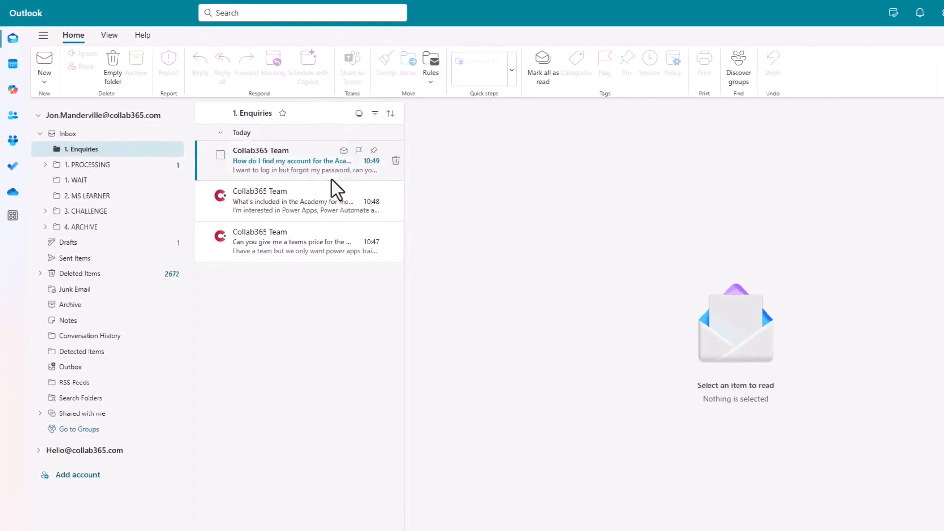
# - Reopen the account-enquiry reply draft and bring the Your Academy Account template into view in My Templates
pyautogui.click(292, 159)
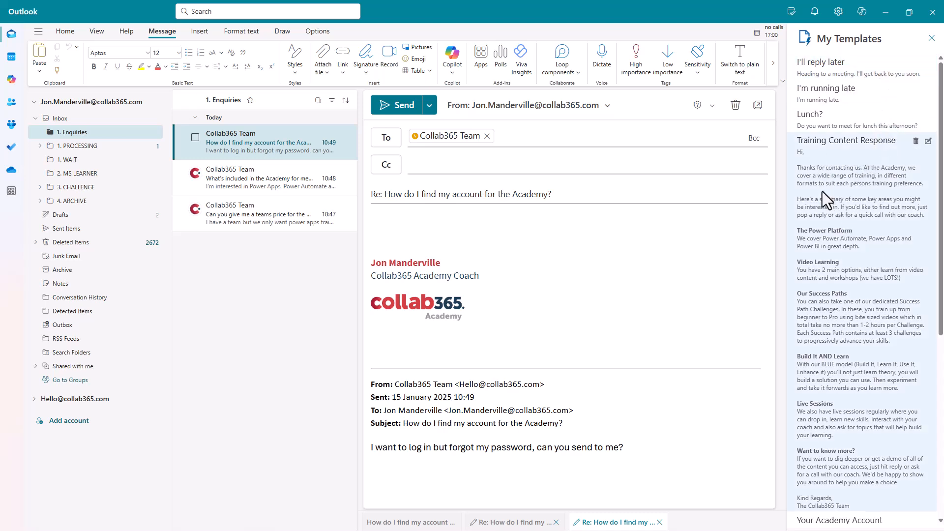
pyautogui.scroll(-3)
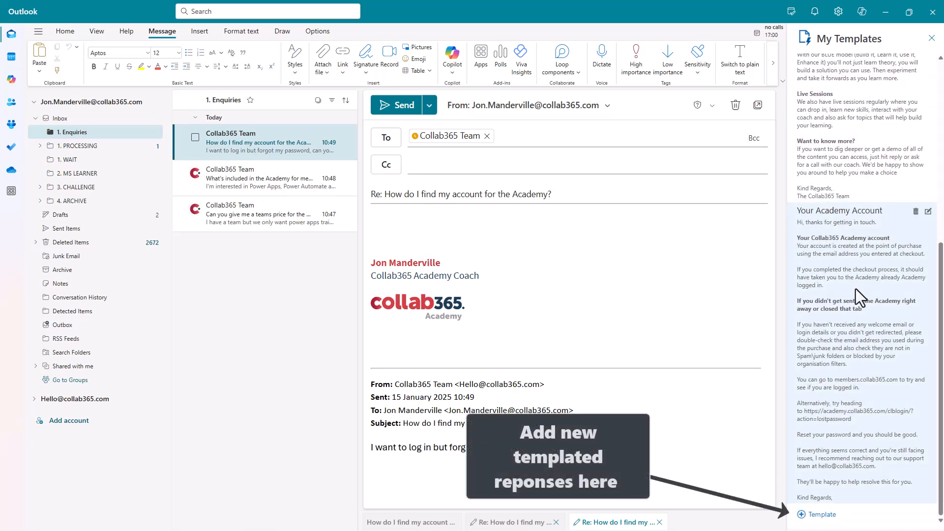
# - Insert the Your Academy Account template text into the password-reset reply
pyautogui.click(839, 211)
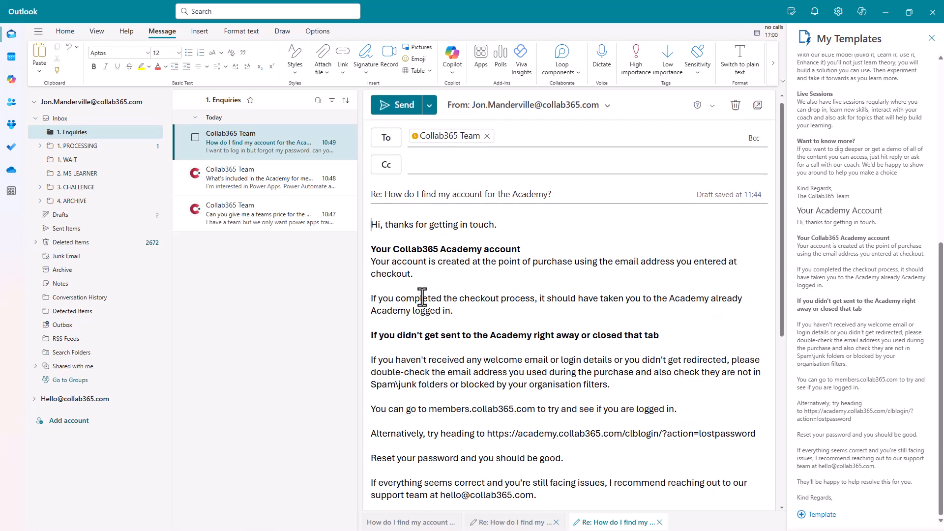
pyautogui.moveTo(252, 187)
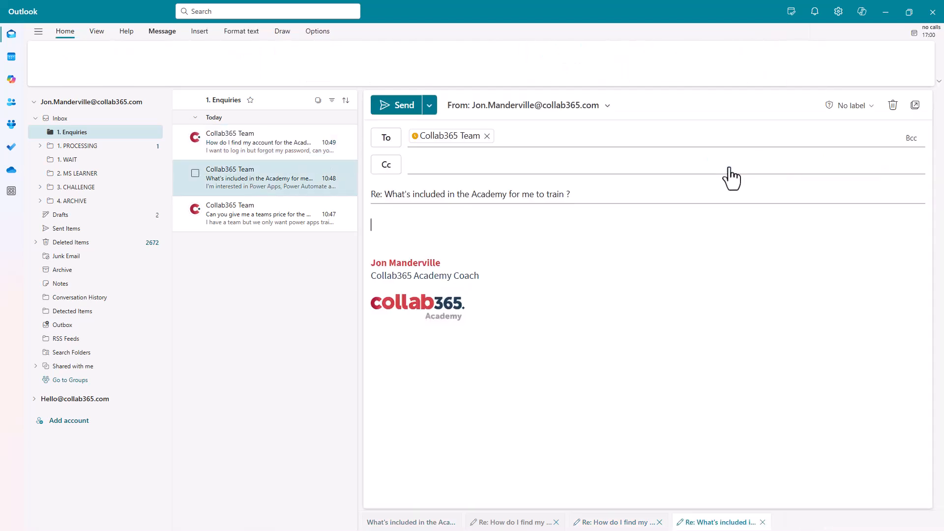
# - Insert the Training Content Response template into the training-content reply and pin My Templates to the ribbon
pyautogui.click(482, 57)
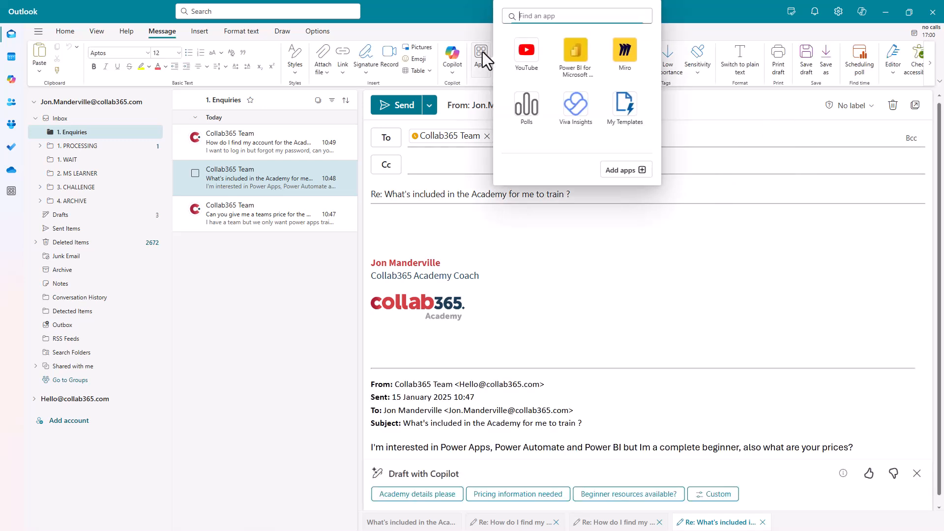
pyautogui.click(625, 108)
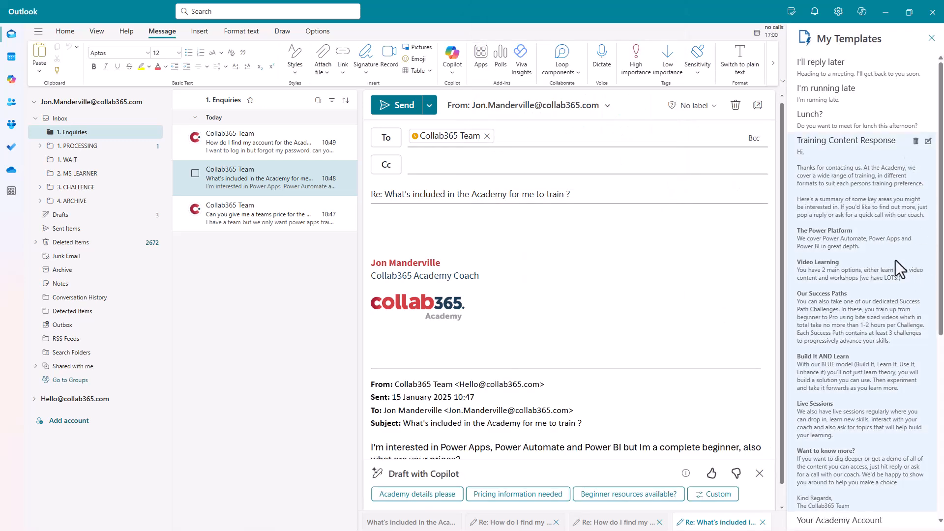
pyautogui.click(846, 141)
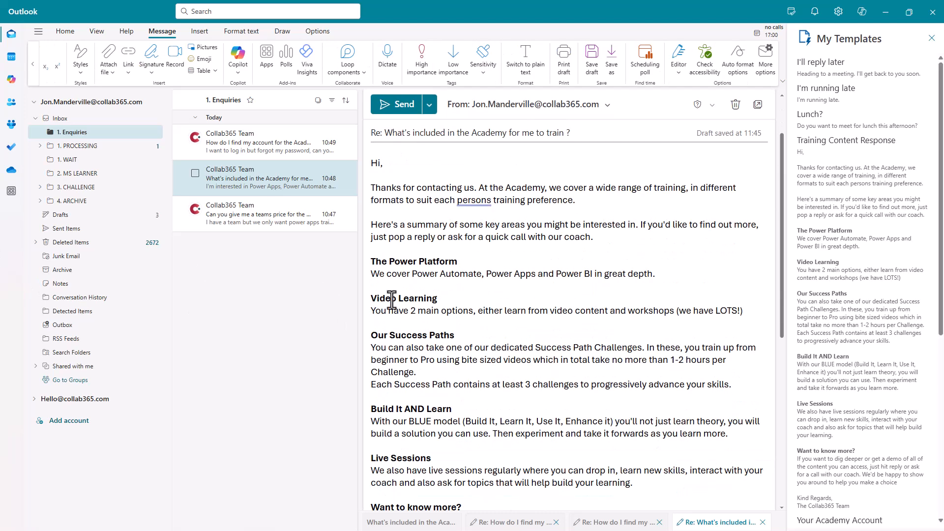
pyautogui.click(265, 54)
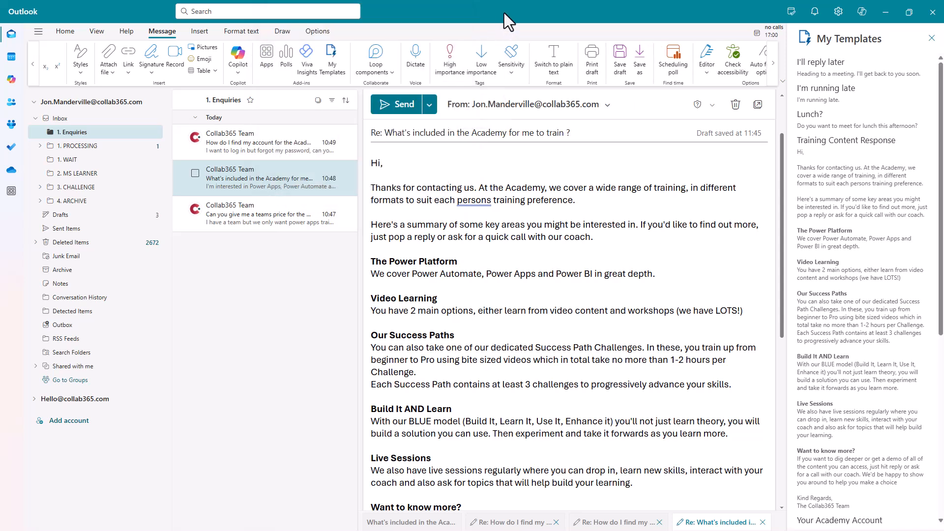
pyautogui.moveTo(332, 59)
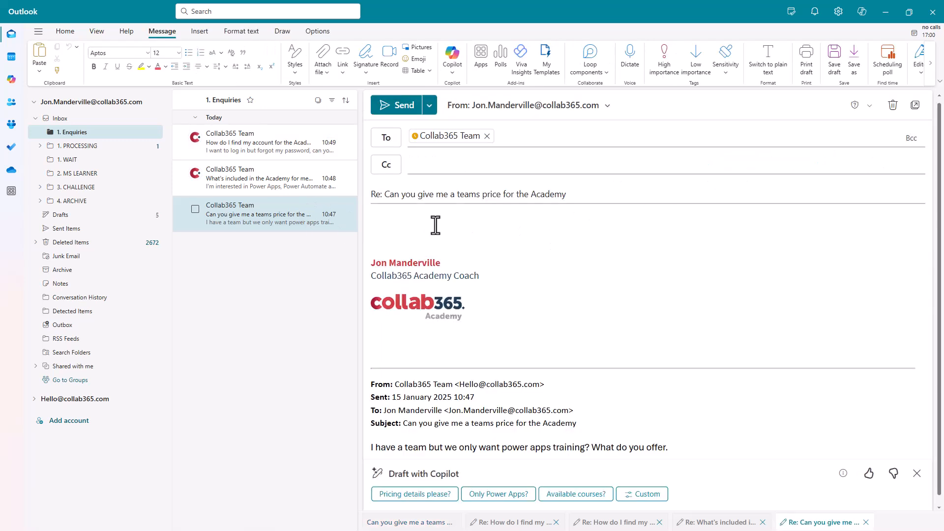
# - Show the My Templates pane beside the team-pricing reply using the pinned ribbon button
pyautogui.click(546, 58)
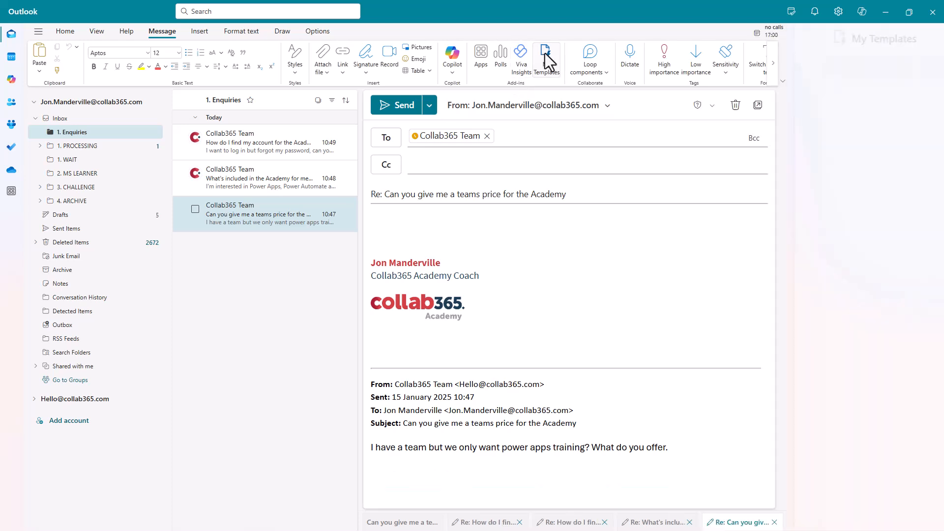
pyautogui.click(546, 57)
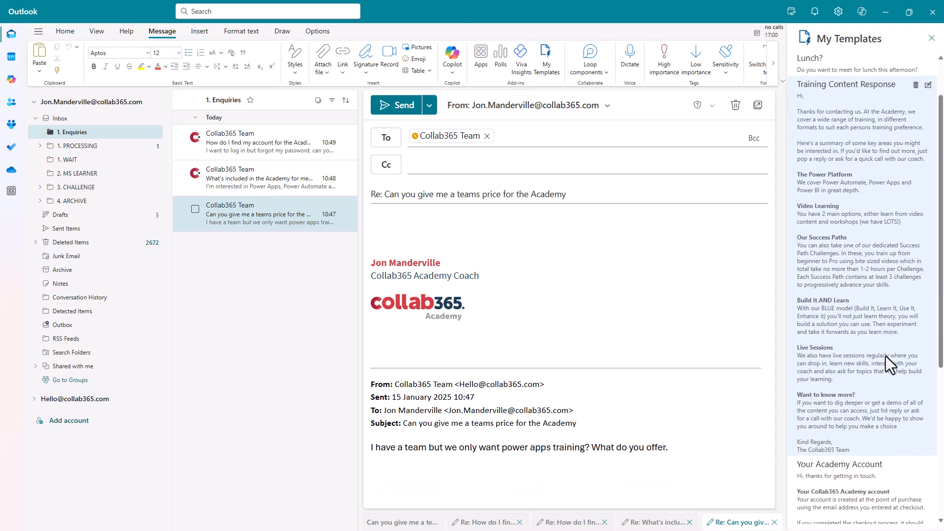
pyautogui.scroll(-3)
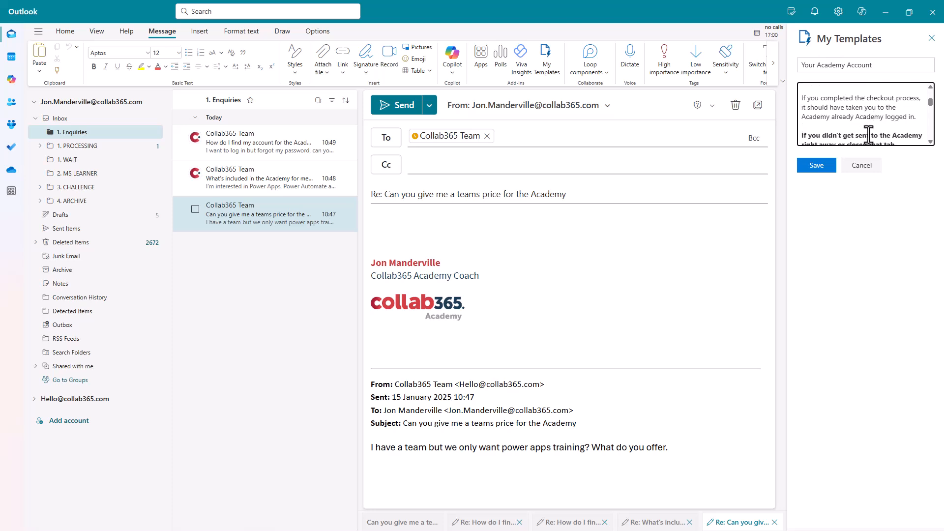
# - Scroll the My Templates pane toward the Training Content Response template for the pricing reply
pyautogui.scroll(-3)
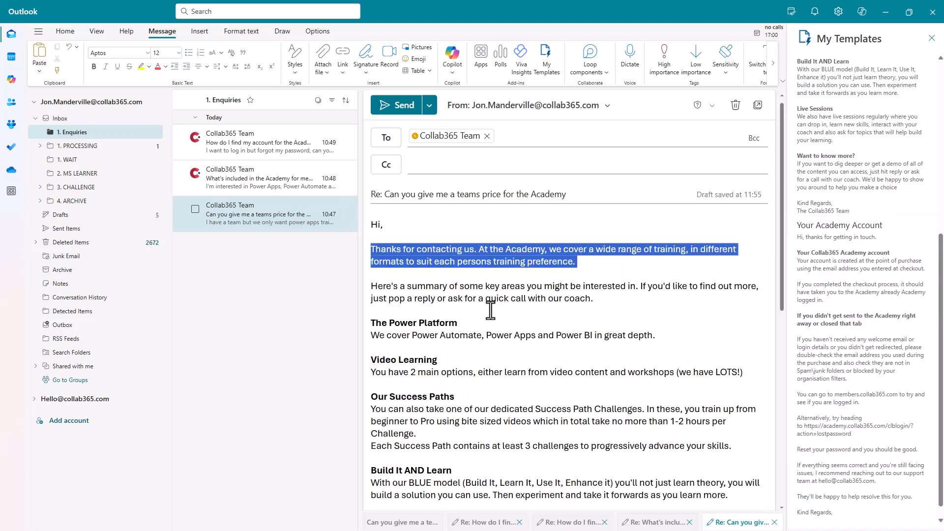
pyautogui.moveTo(498, 316)
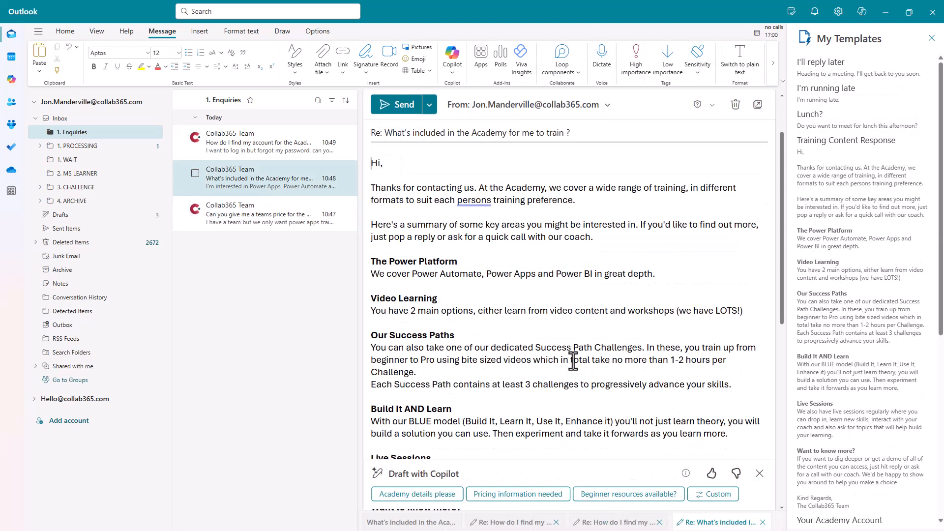
pyautogui.moveTo(549, 374)
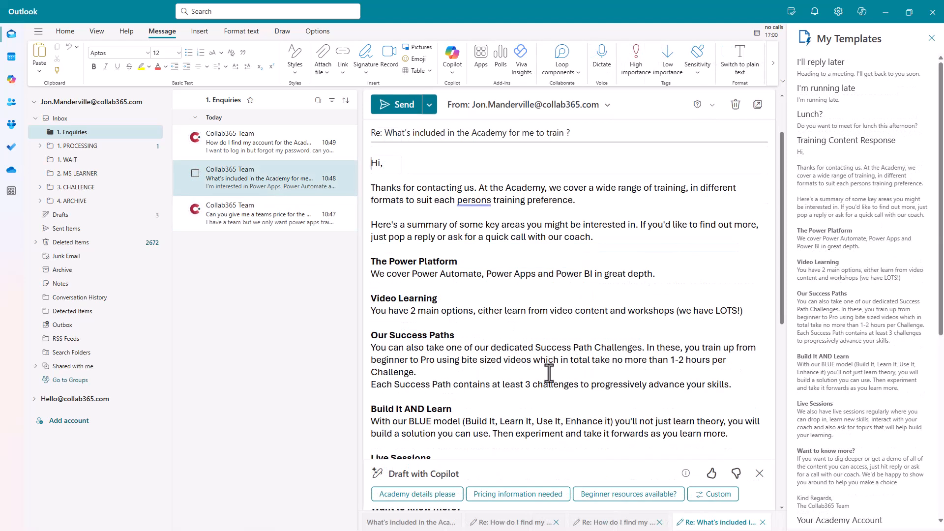
# - Dismiss the Draft with Copilot bar on the reopened training-content reply
pyautogui.click(759, 473)
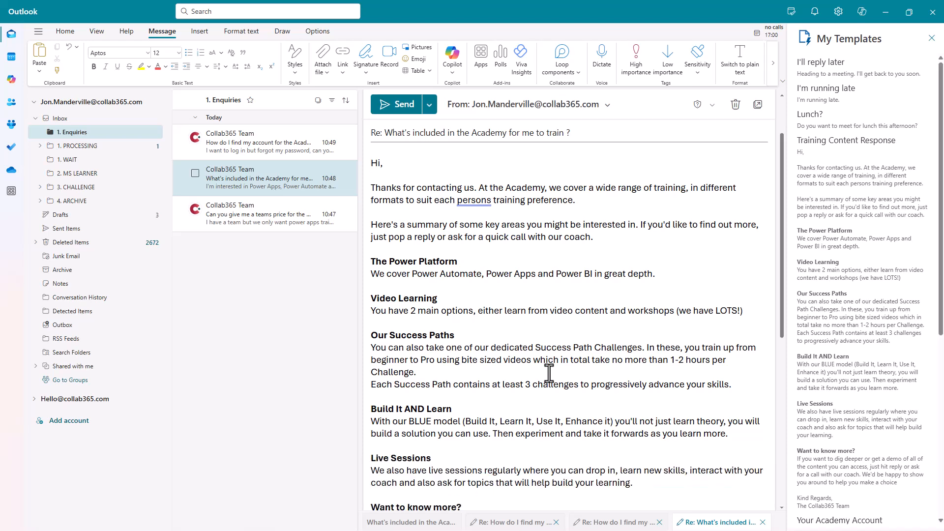